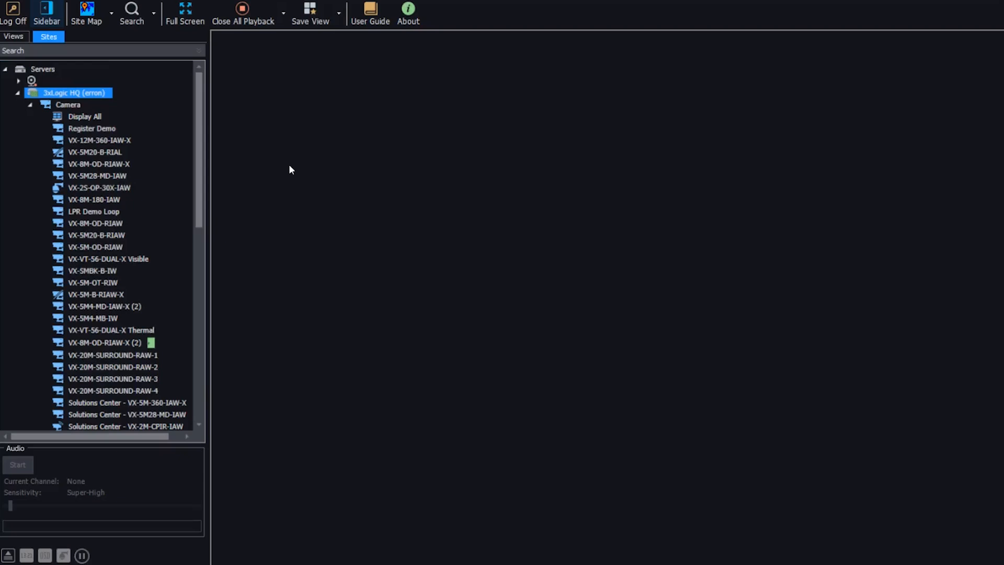
mouse_move(100, 101)
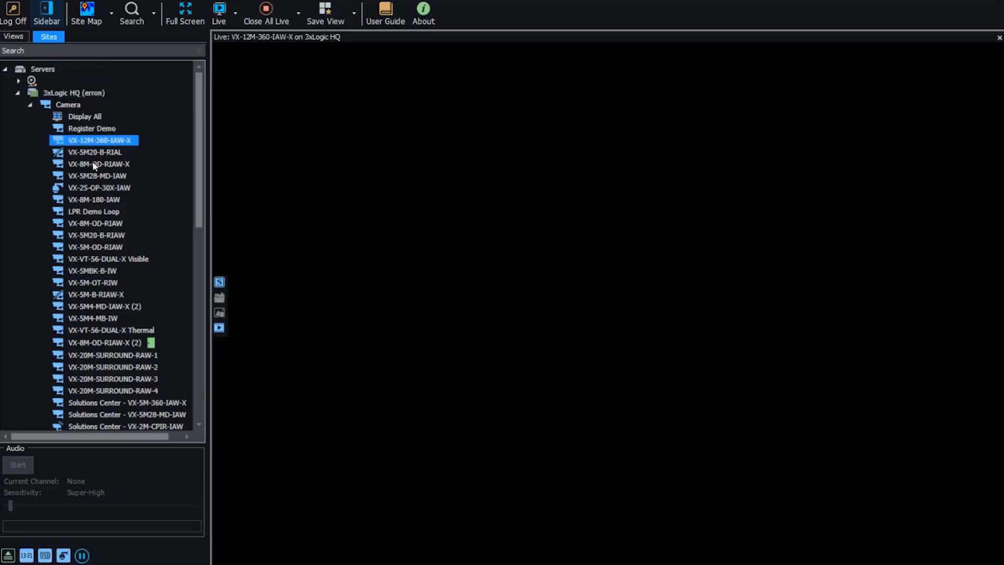
Add the VX-8M-OD-RIAW-X and Solutions Center 360 cameras to the live grid.
double_click(99, 165)
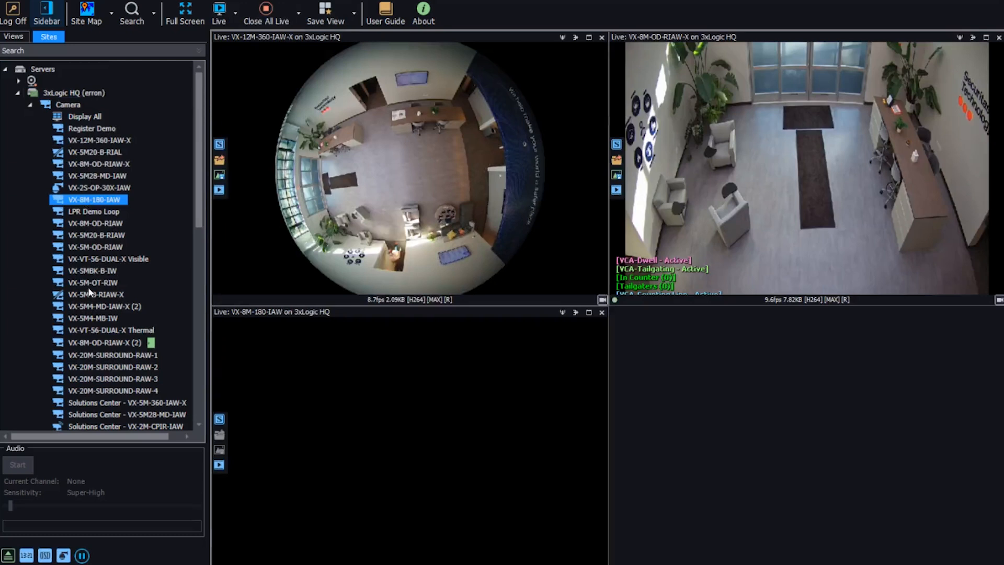
left_click(126, 402)
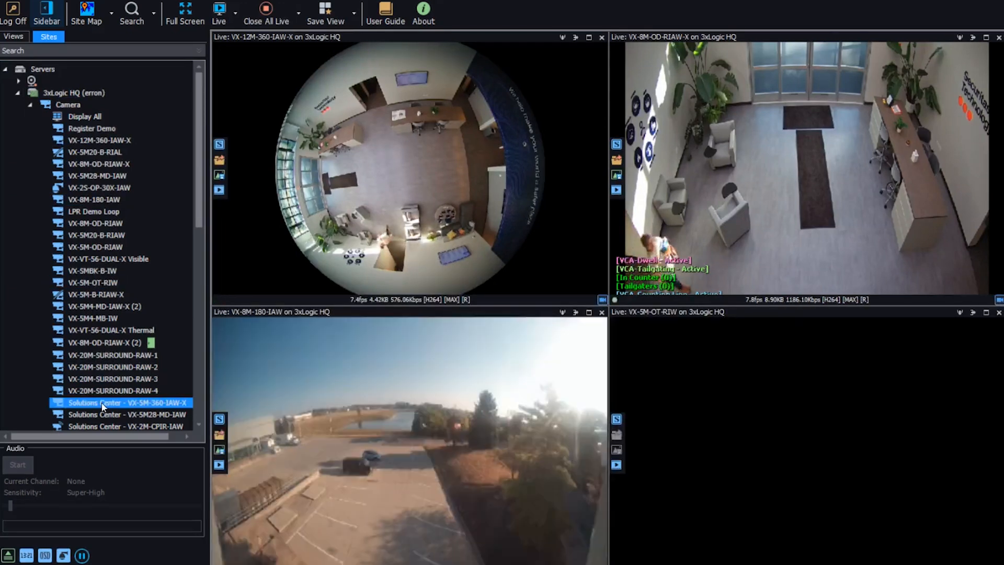
double_click(123, 402)
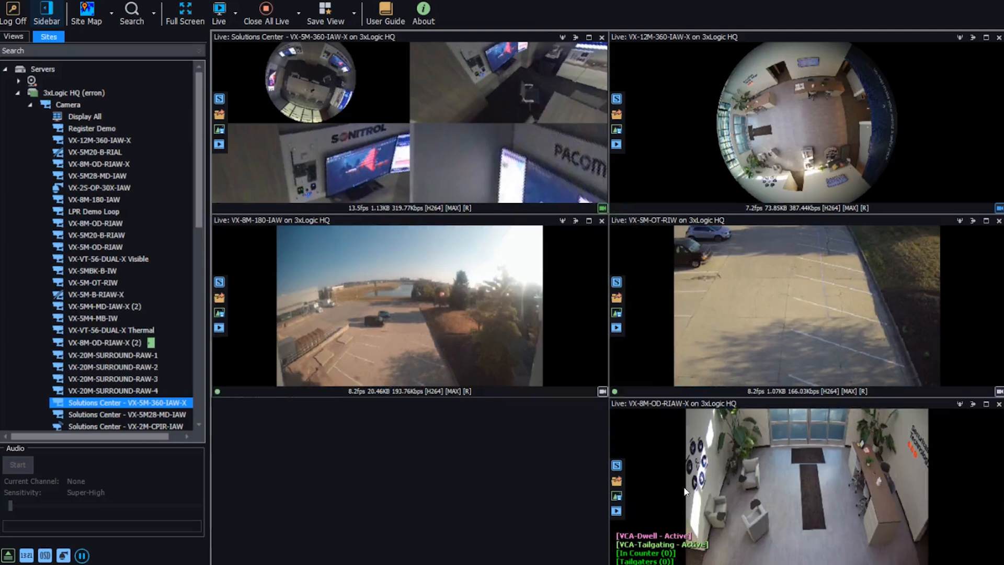
mouse_move(677, 479)
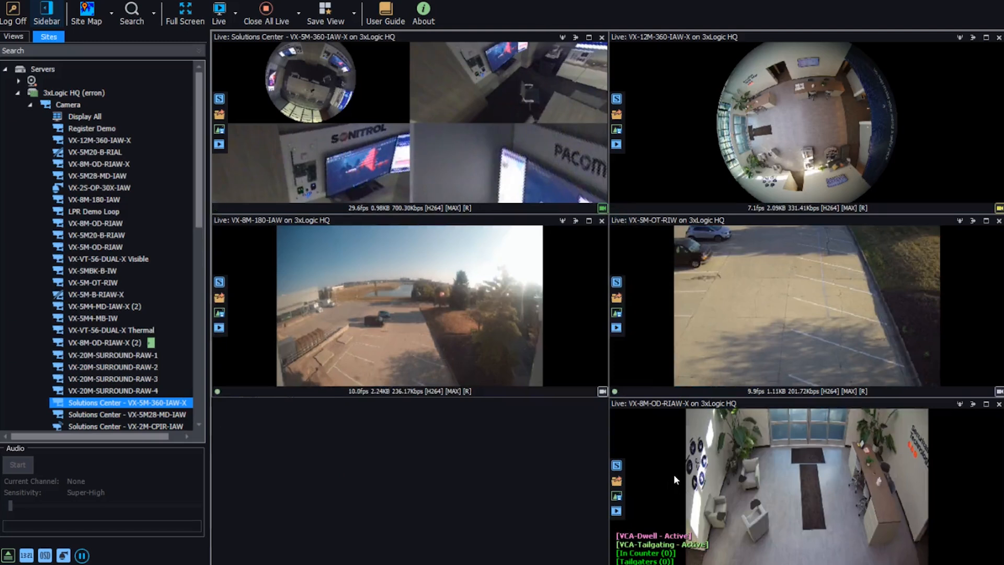
mouse_move(802, 458)
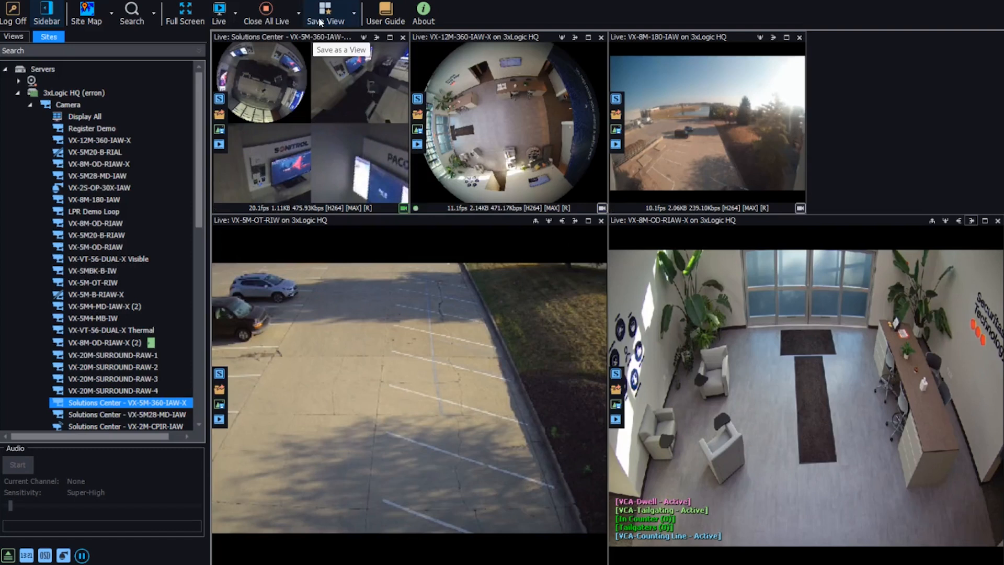
Save the five-camera layout as a view named 'Demo view'.
left_click(327, 11)
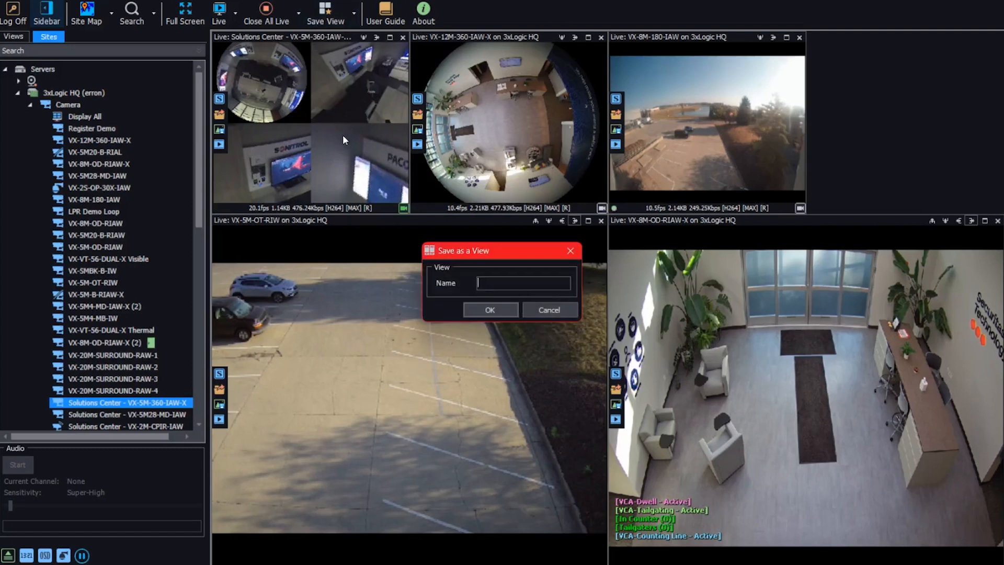
type("Demo view")
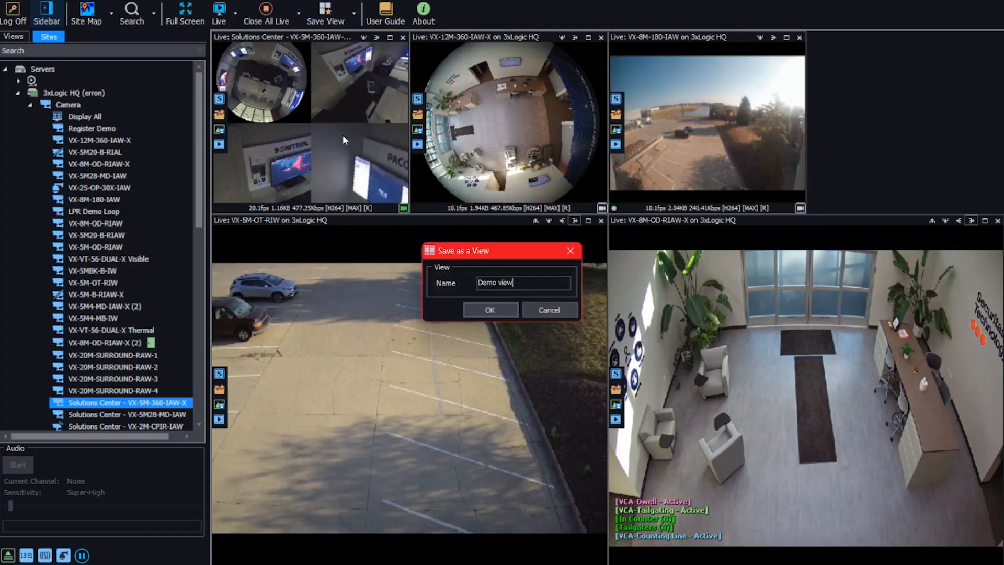
left_click(489, 310)
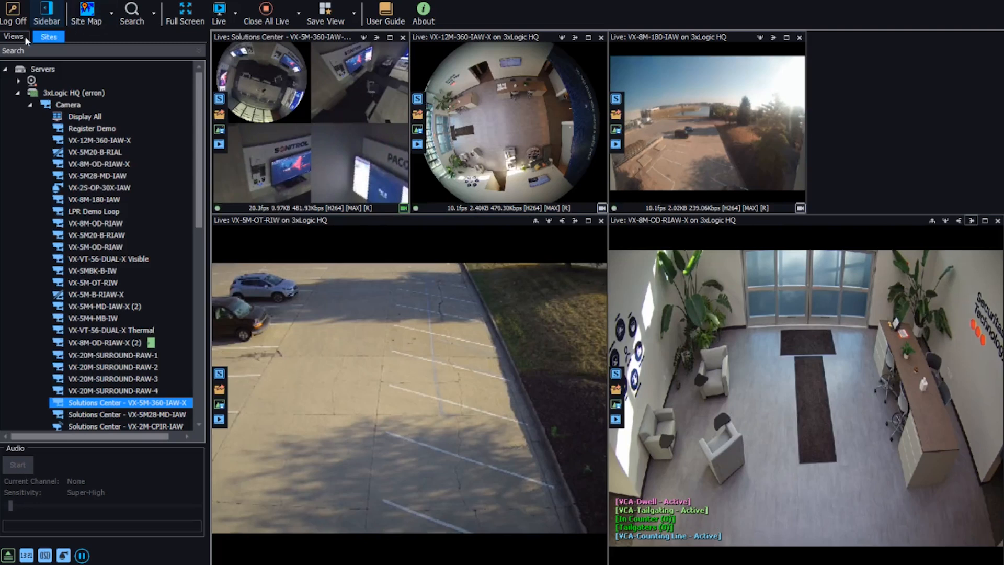
Show the saved Views list and select a saved view entry.
left_click(13, 37)
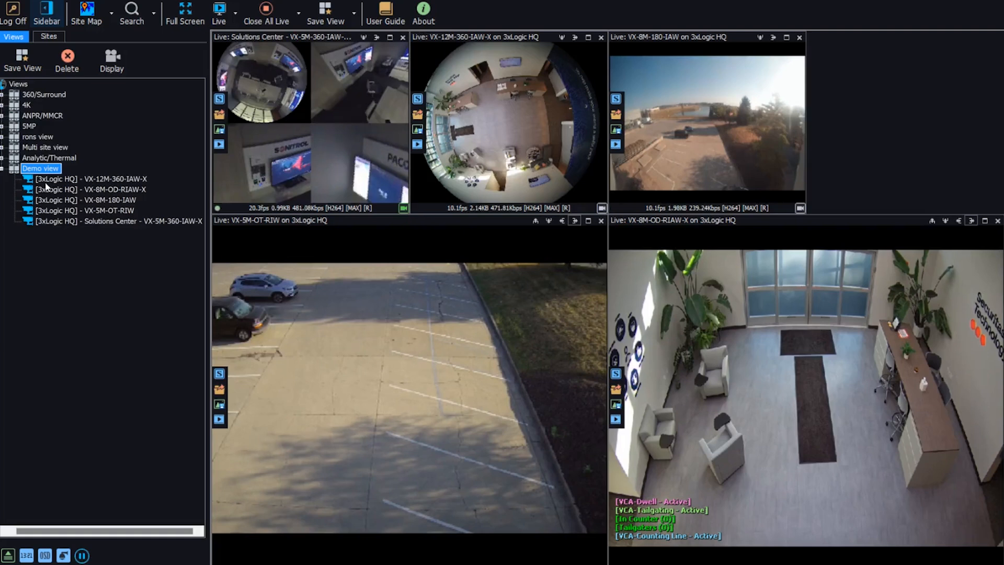
left_click(50, 158)
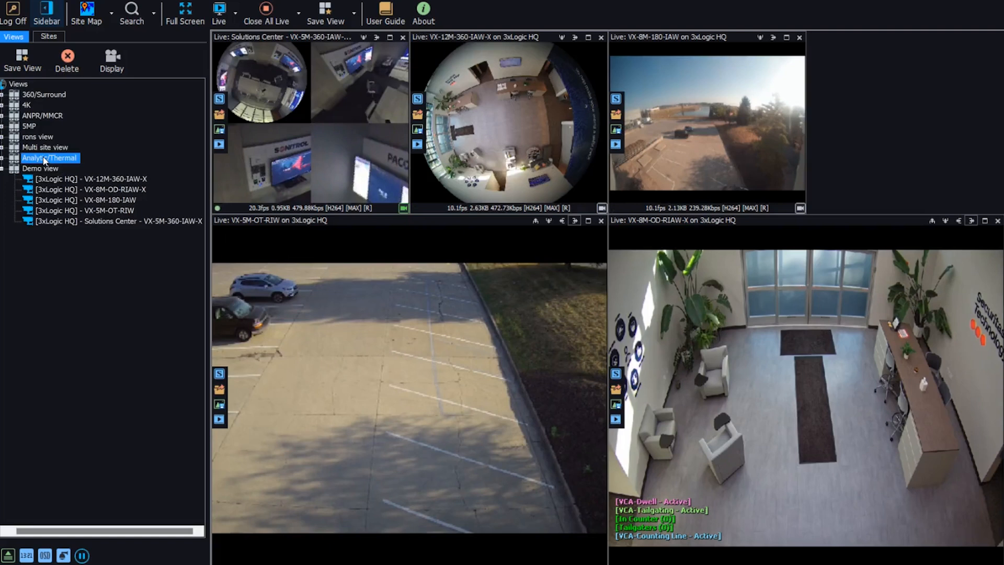